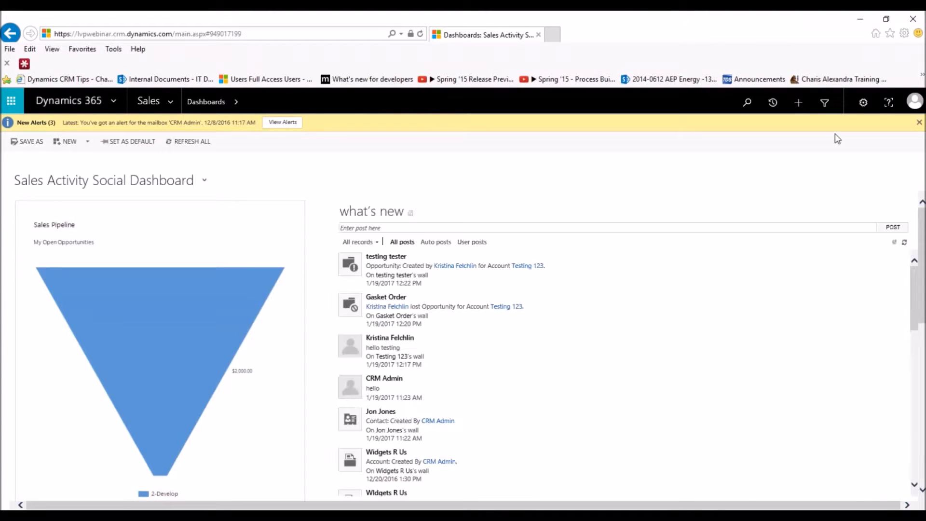
mouse_move(824, 102)
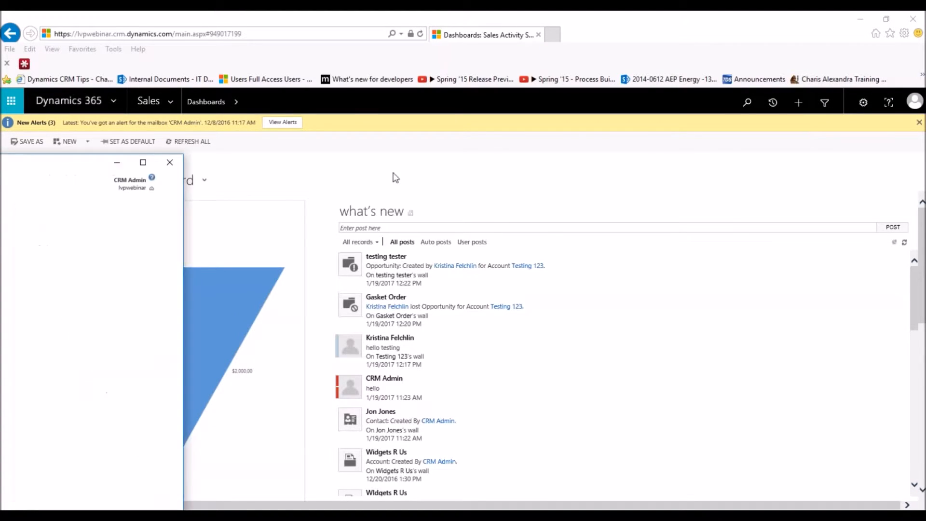
Open Advanced Find from the top navigation bar of the sales dashboard
click(824, 102)
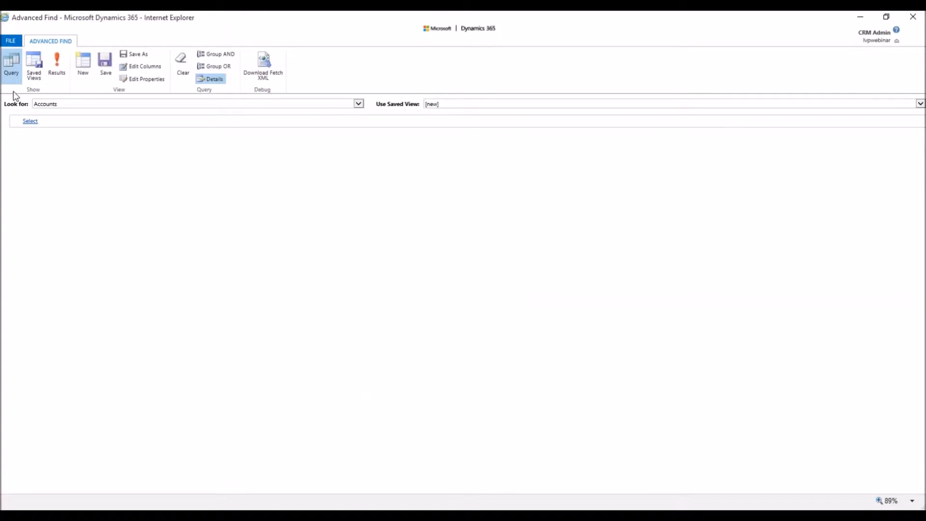
mouse_move(145, 79)
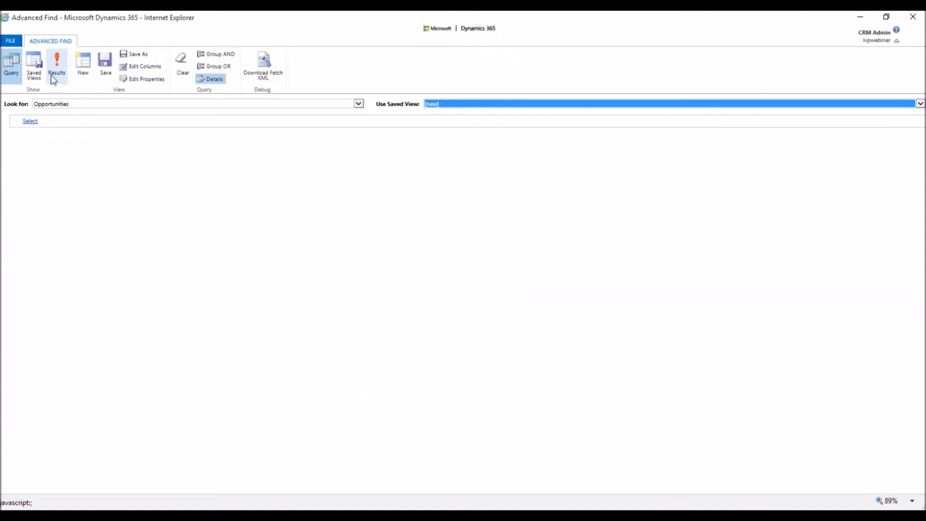
Select the saved view 'Opportunities Closed in Last 30 Days' from Saved Views
click(34, 65)
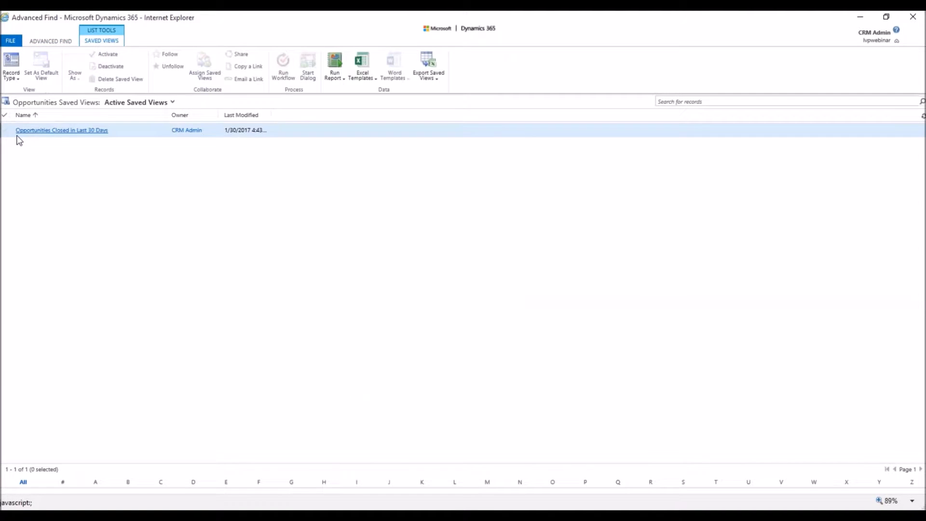
click(4, 129)
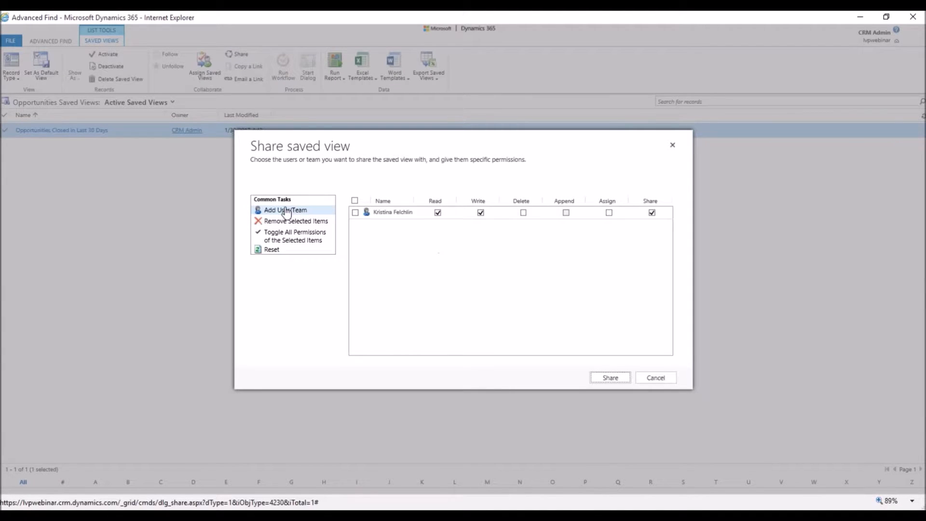
Open the Add User/Team lookup from the Share saved view dialog
click(285, 209)
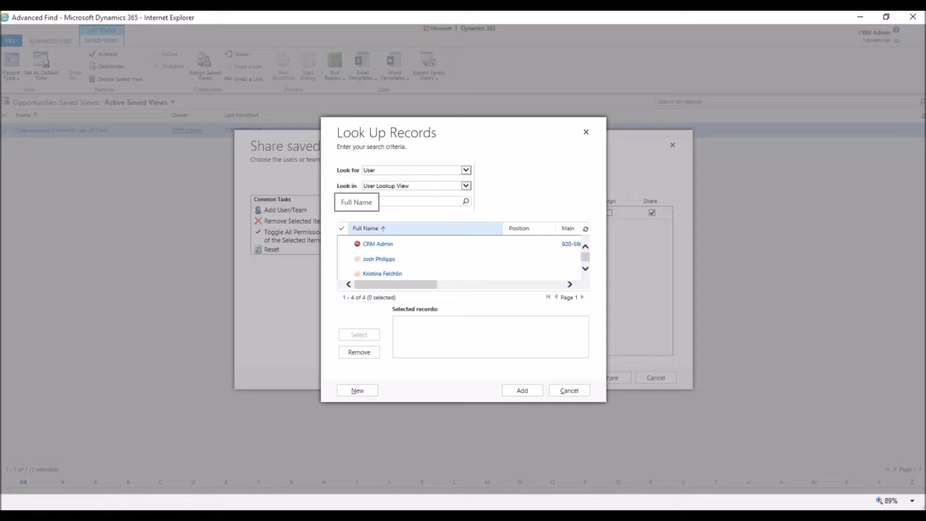
text(josh)
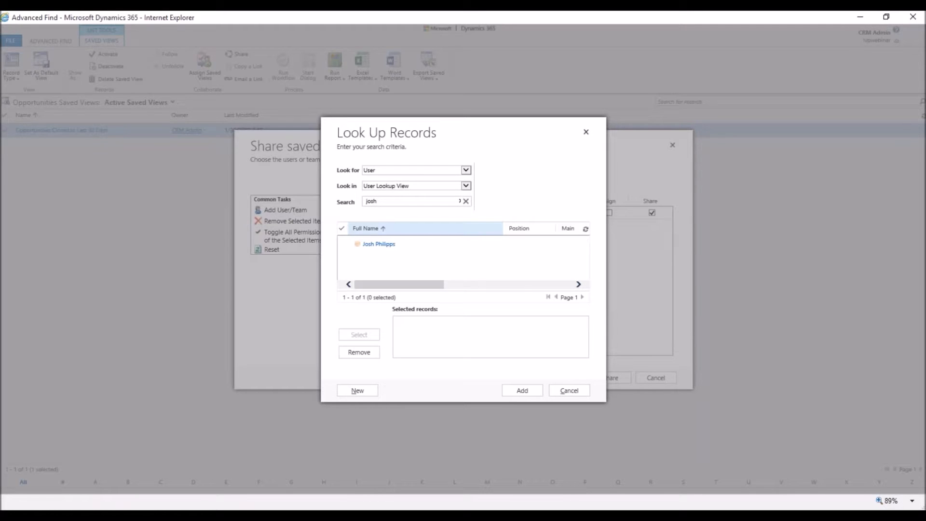
click(378, 242)
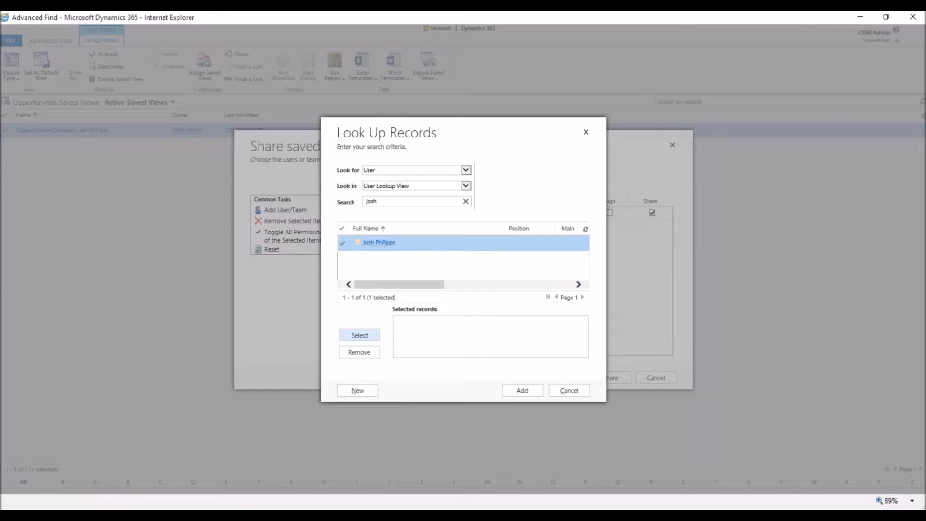
click(521, 390)
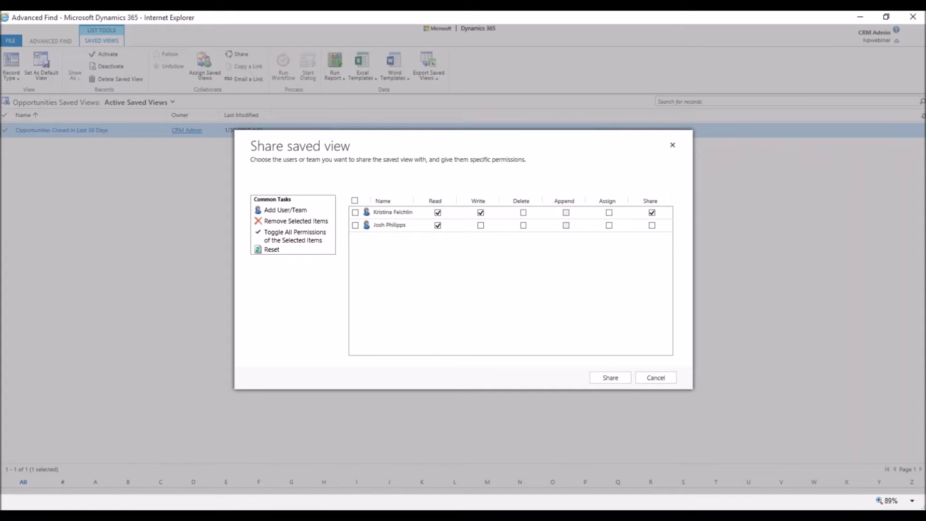
click(480, 225)
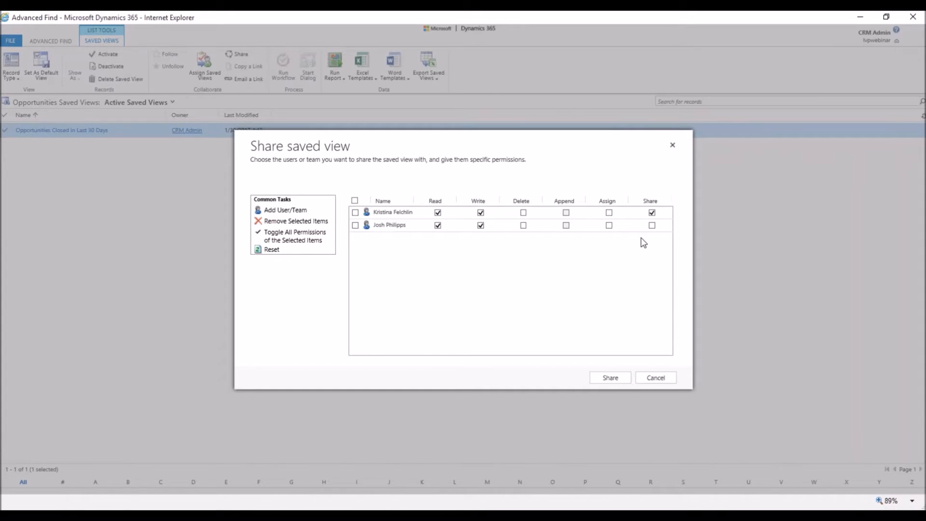
click(652, 225)
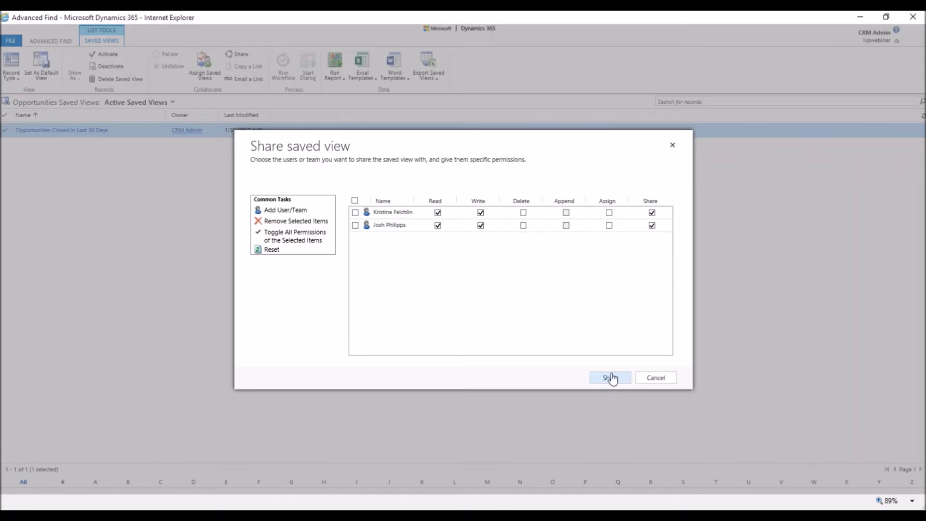
click(609, 377)
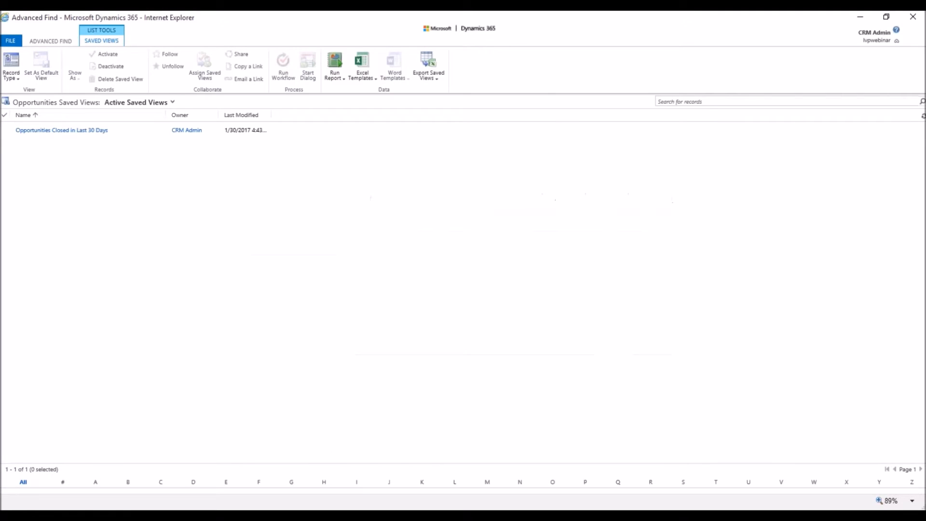